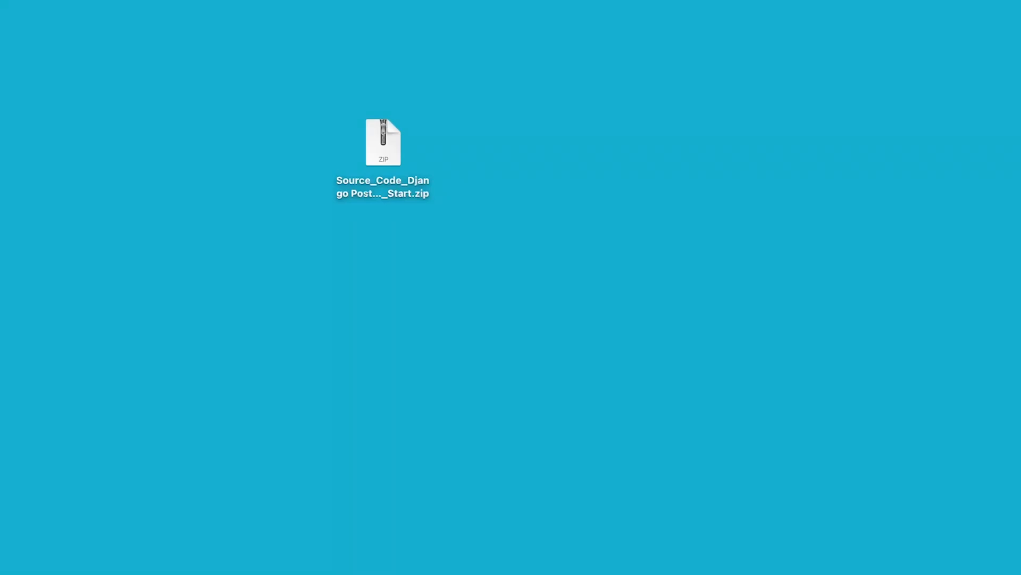
Extract Source_Code_Django PostgreSQL_Start.zip on the desktop into its project folder
left_click(383, 142)
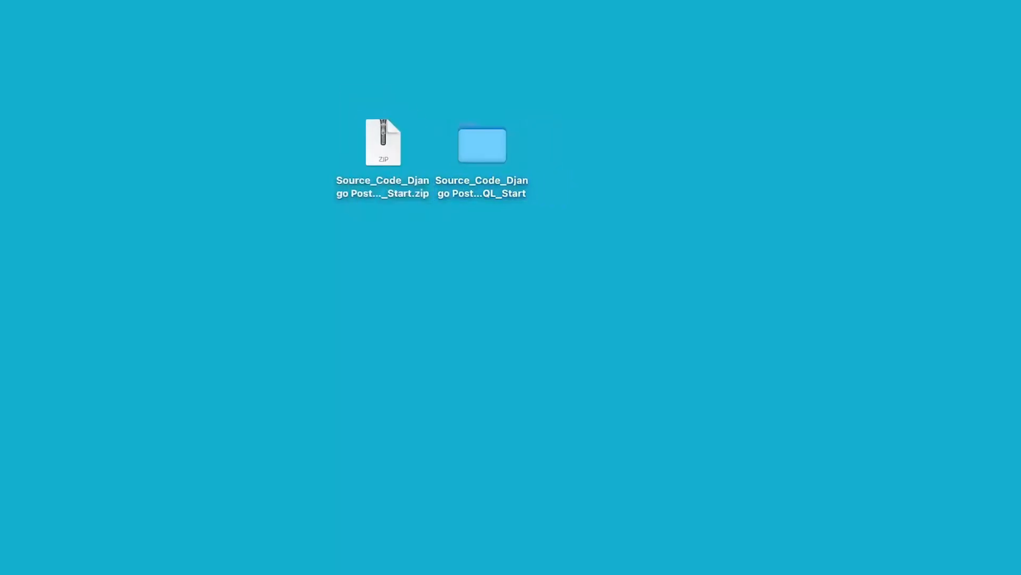
left_click(481, 143)
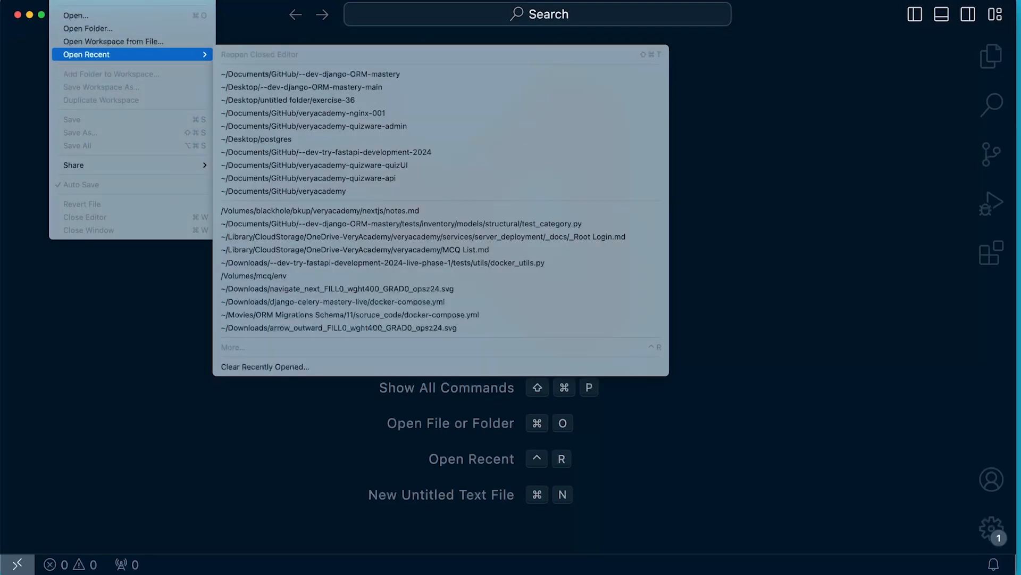
Open the Desktop's Source_Code_Django PostgreSQL_Start folder as the workspace
left_click(76, 15)
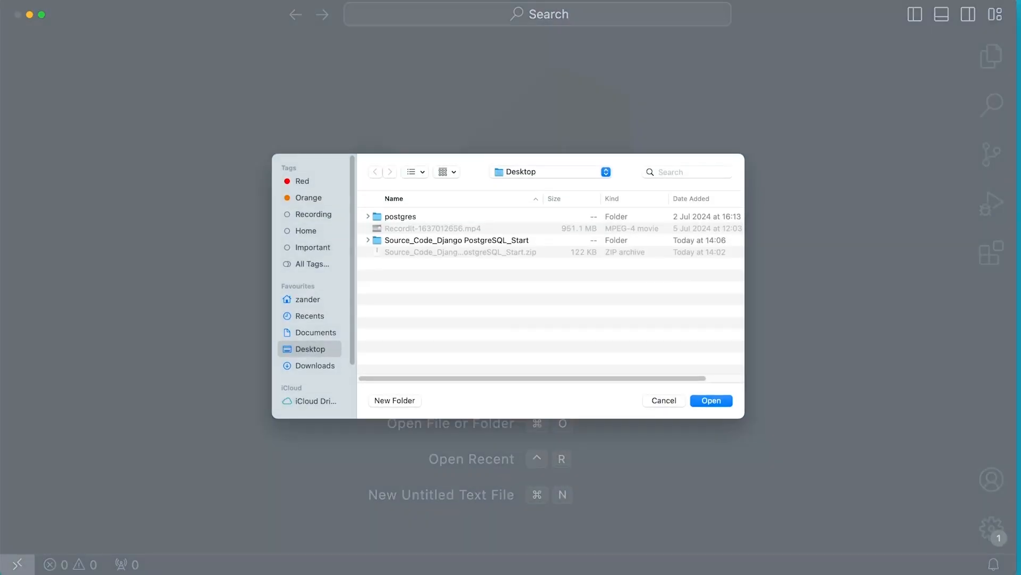
double_click(456, 240)
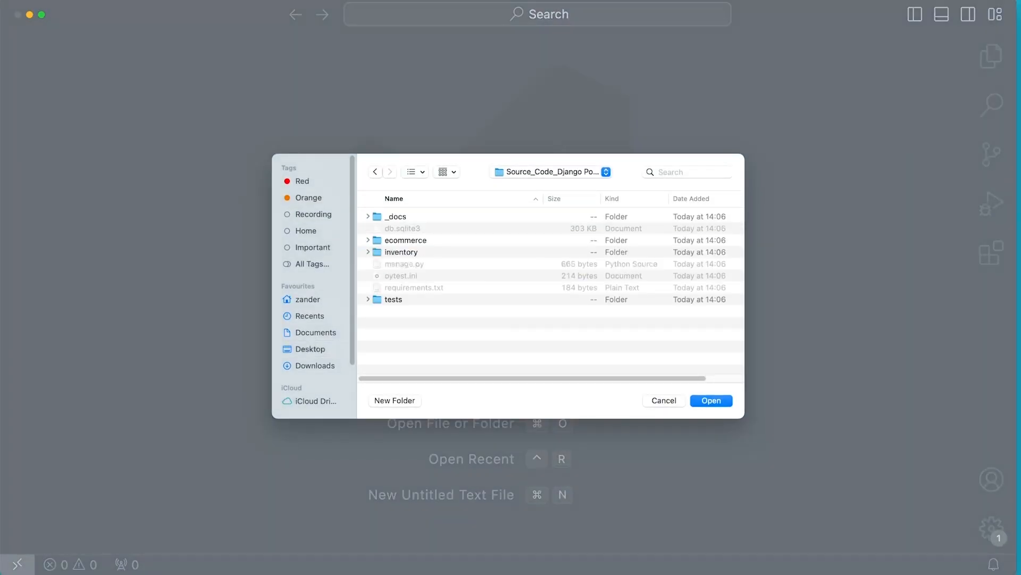
left_click(710, 400)
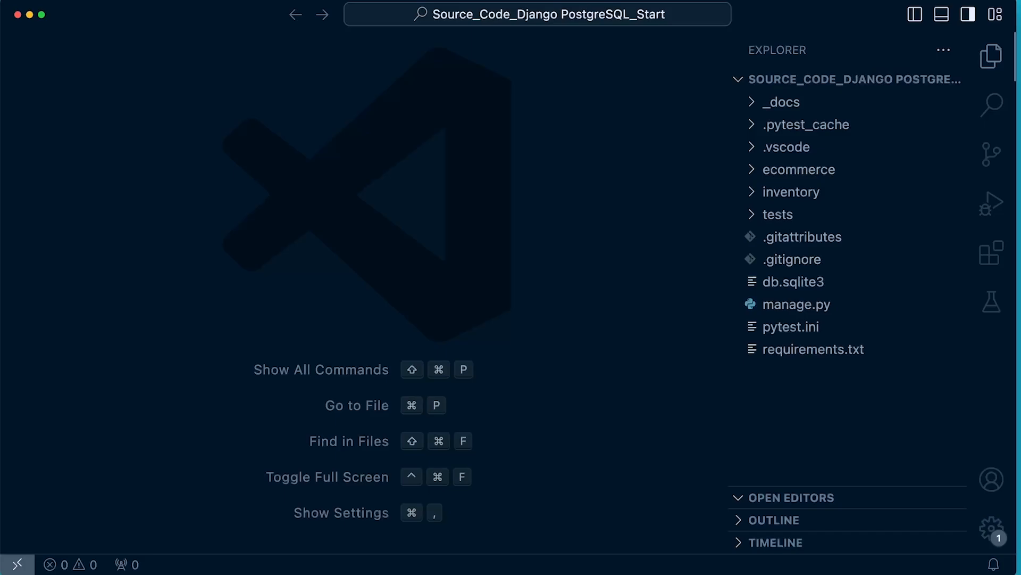
left_click(792, 191)
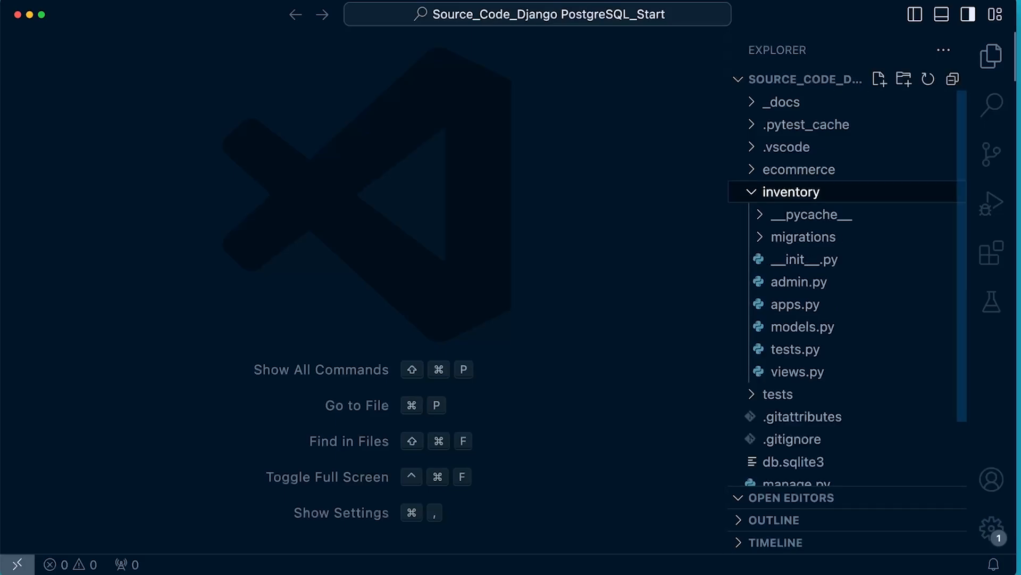
left_click(802, 326)
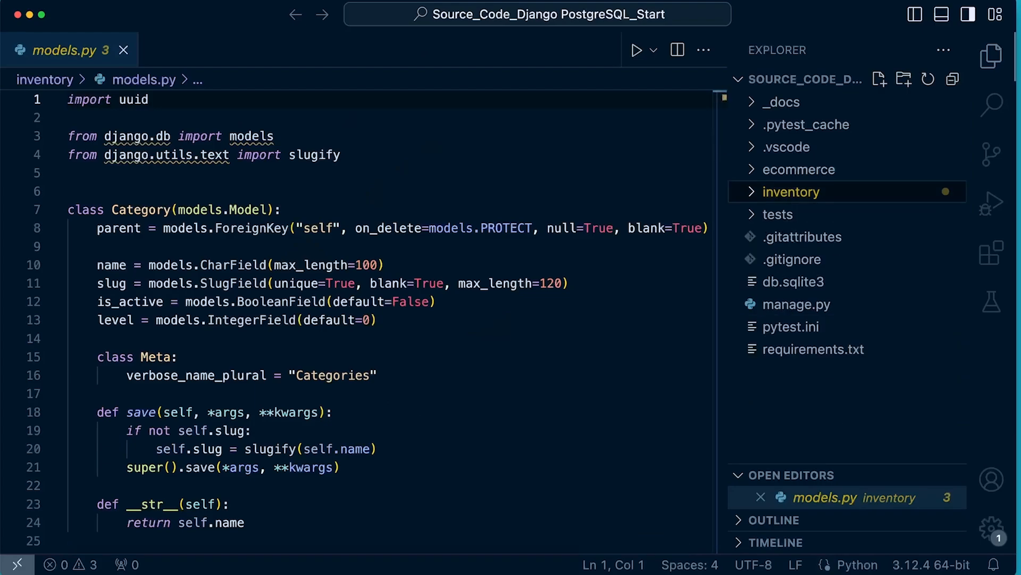
left_click(777, 215)
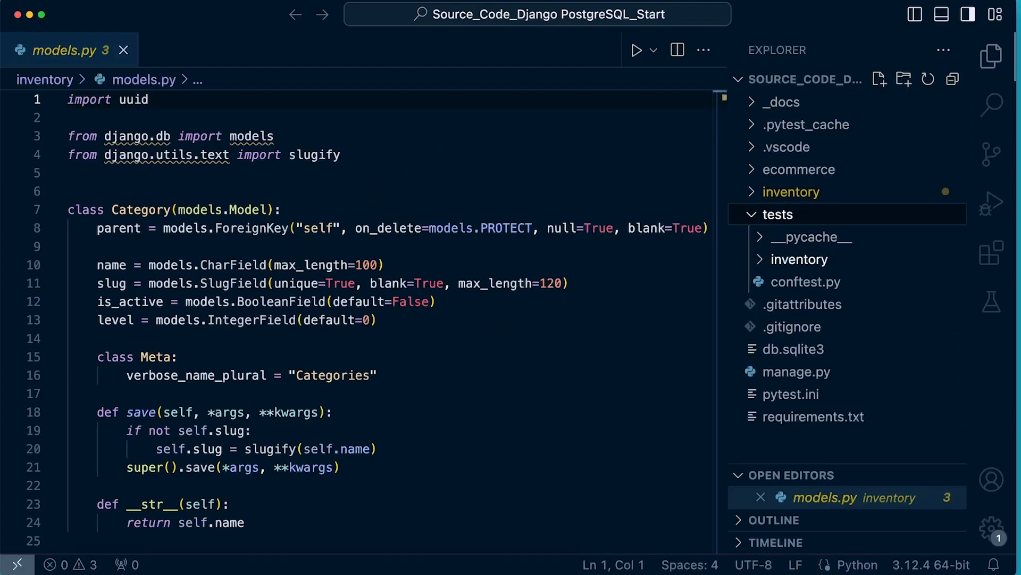
left_click(798, 259)
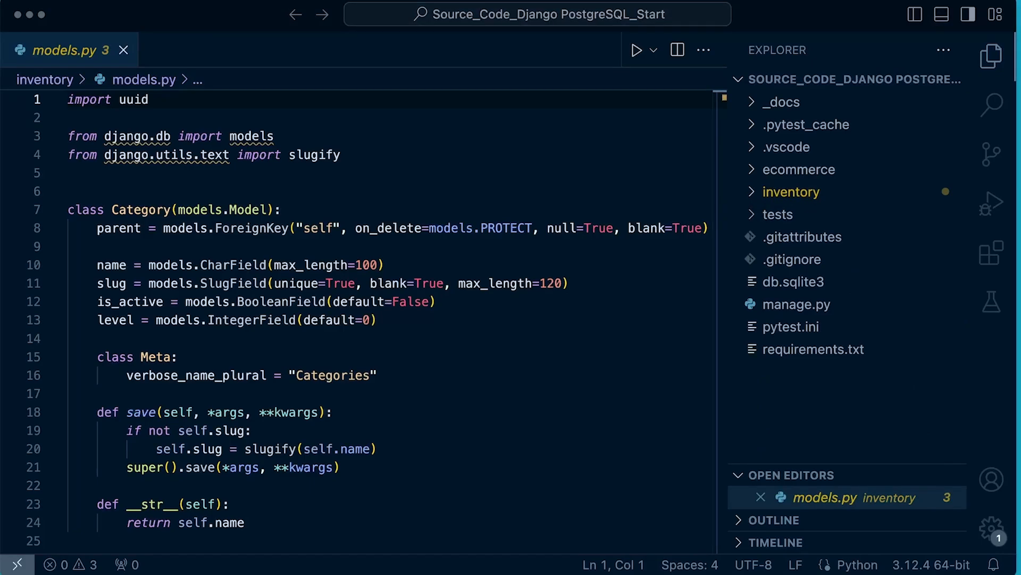
left_click(123, 50)
type("pytest ")
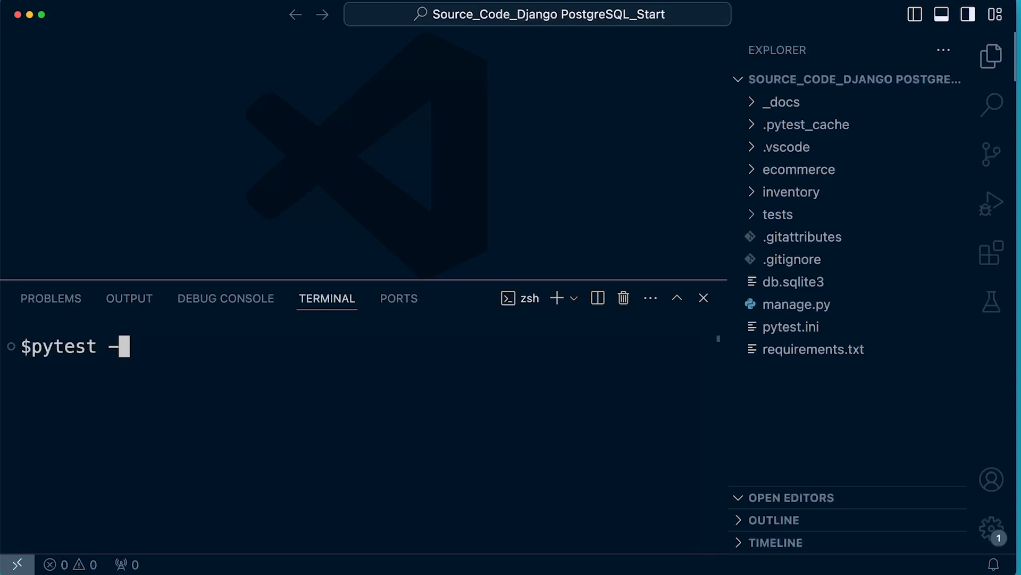
Clear the mistyped line and run the venv creation command to make a 'venv' environment
type("-m venv vnv")
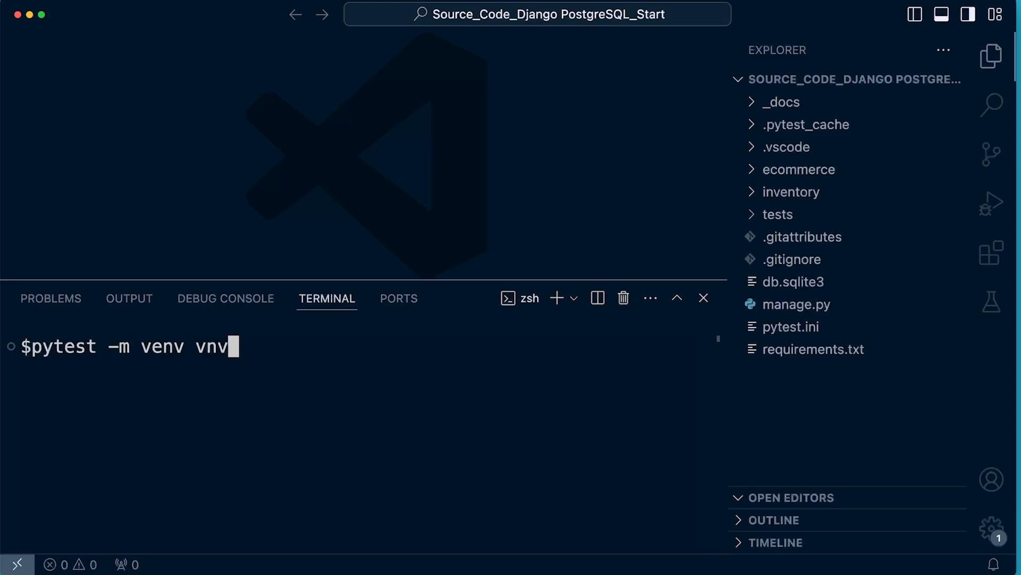
type("e")
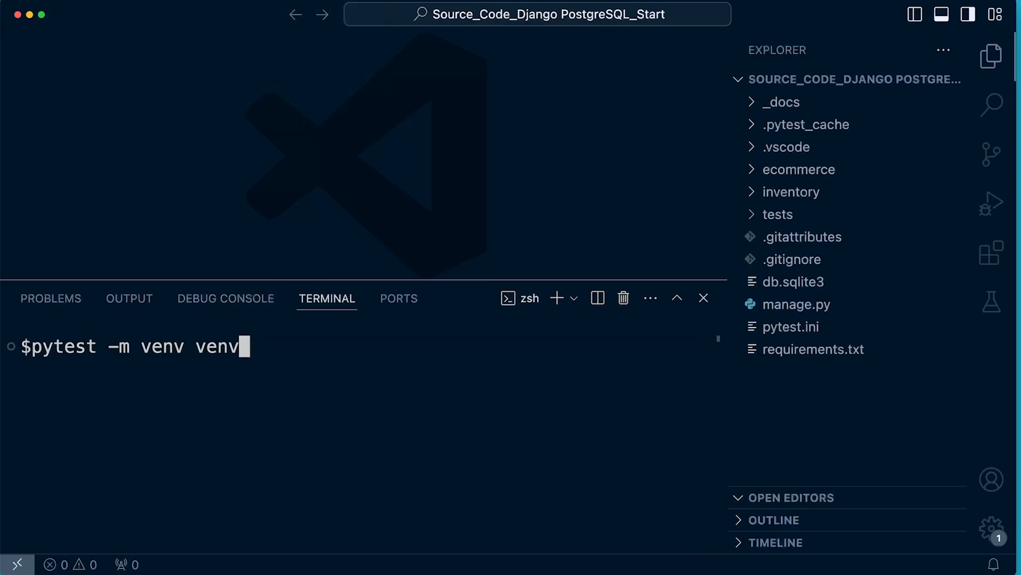
key("Return")
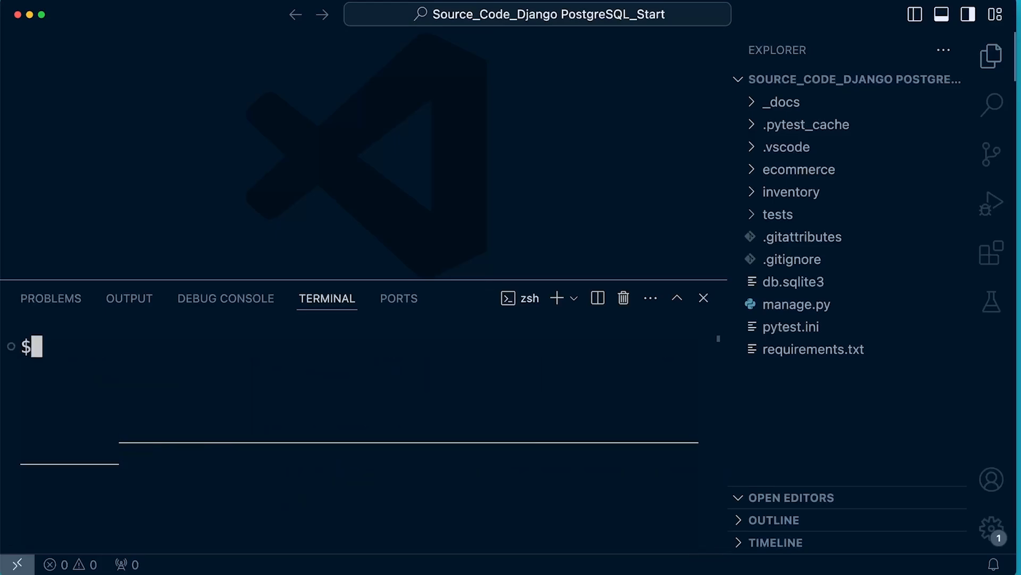
type("pytest -m venv venv")
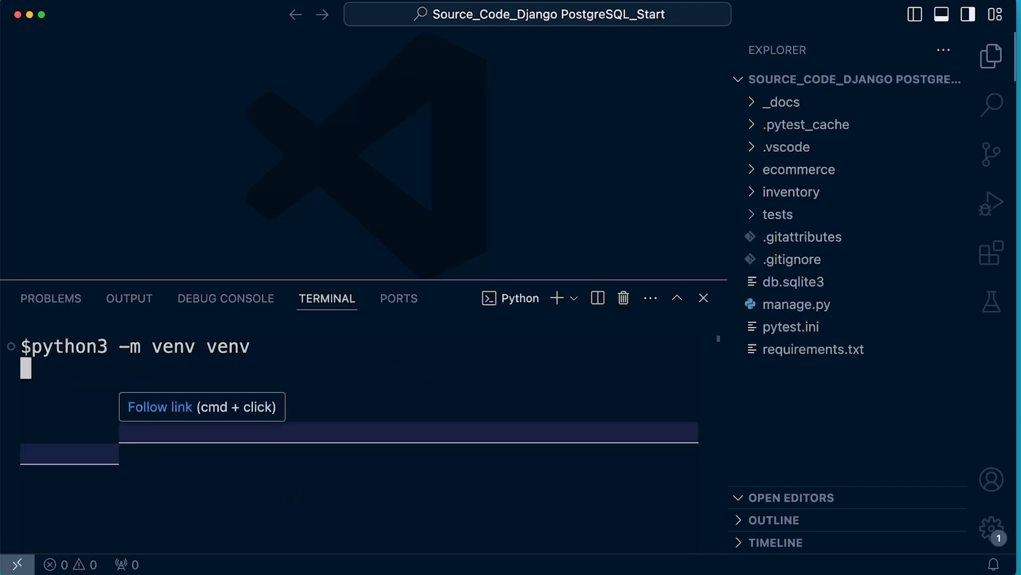
key("Return")
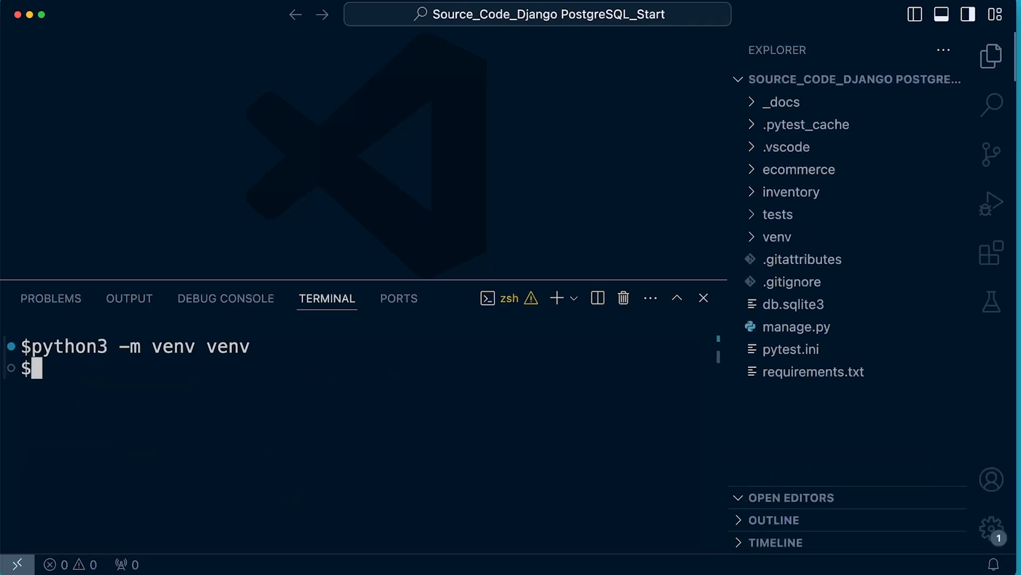
Check the new venv folder, then activate it with 'source venv/bin/activate'
left_click(776, 237)
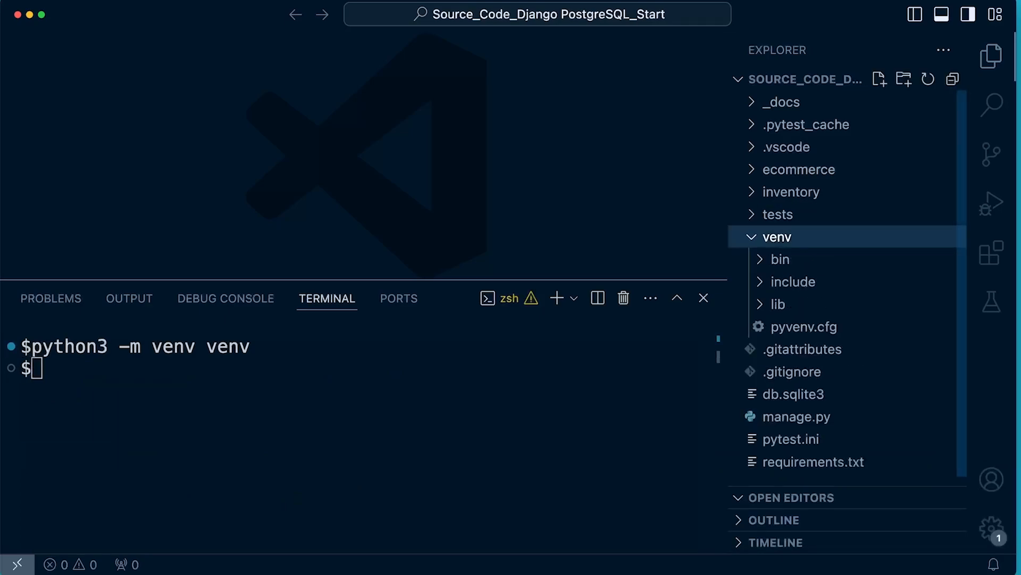
left_click(775, 236)
type("./")
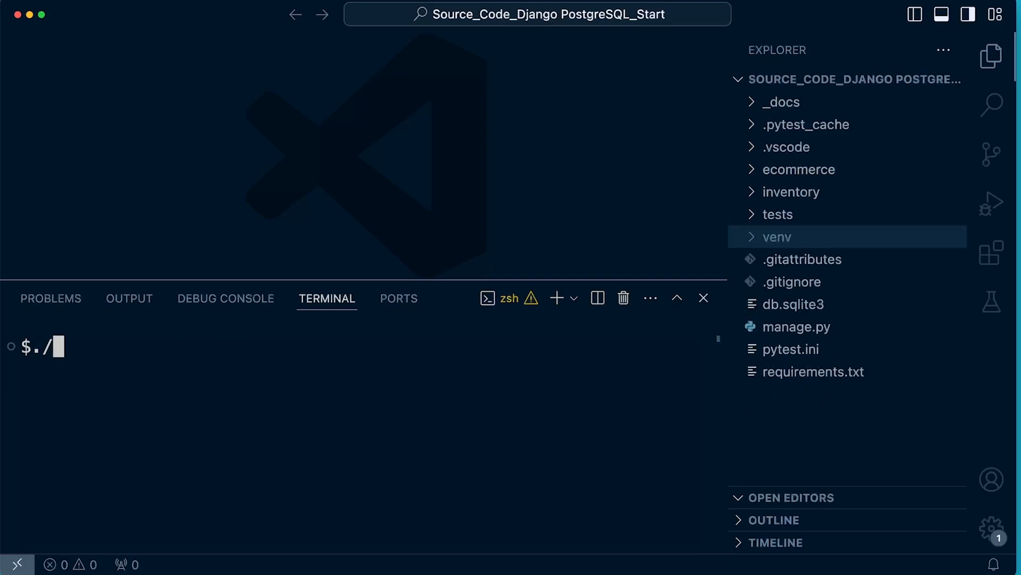
type("venv/")
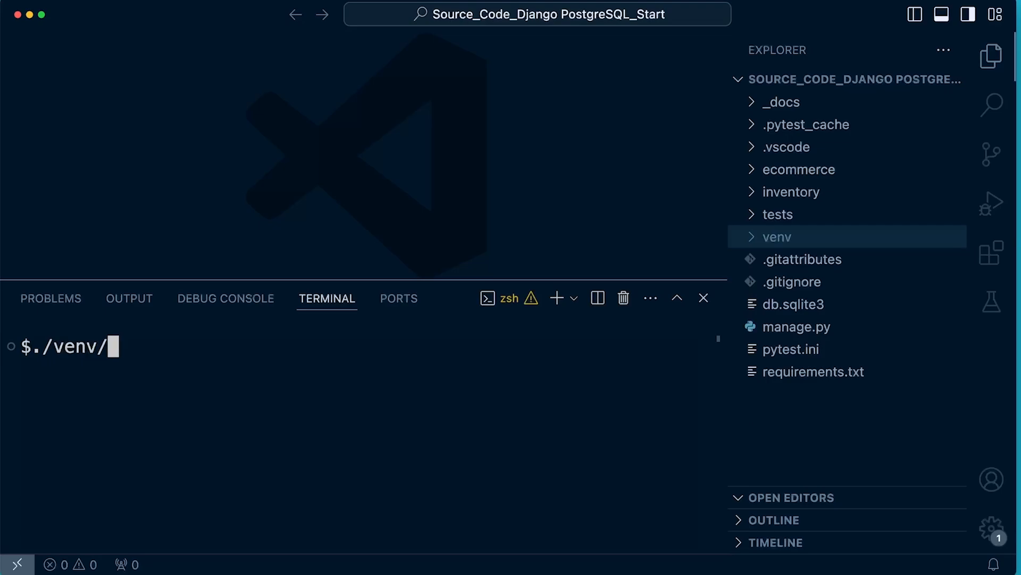
type("scripts")
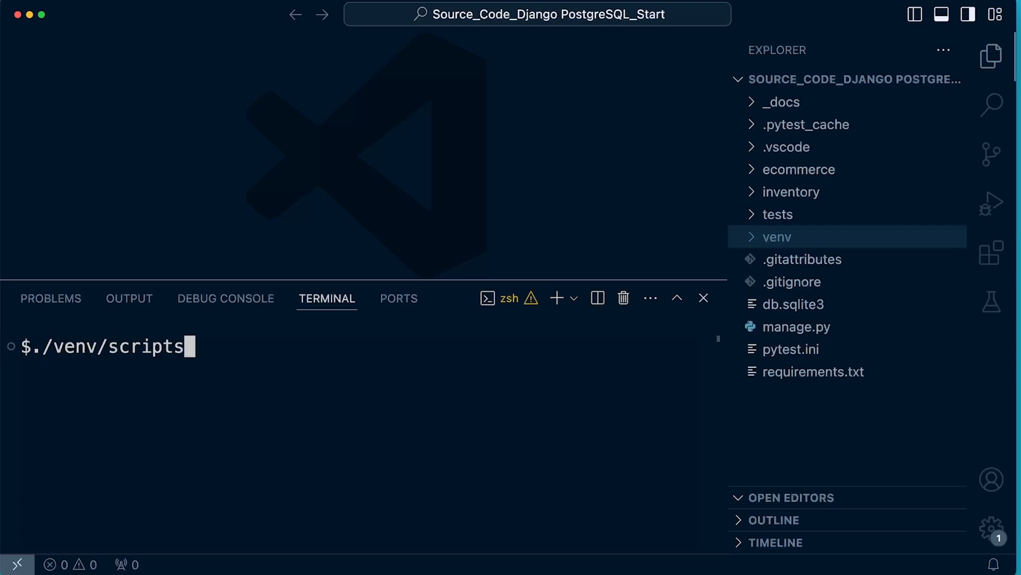
type("/act")
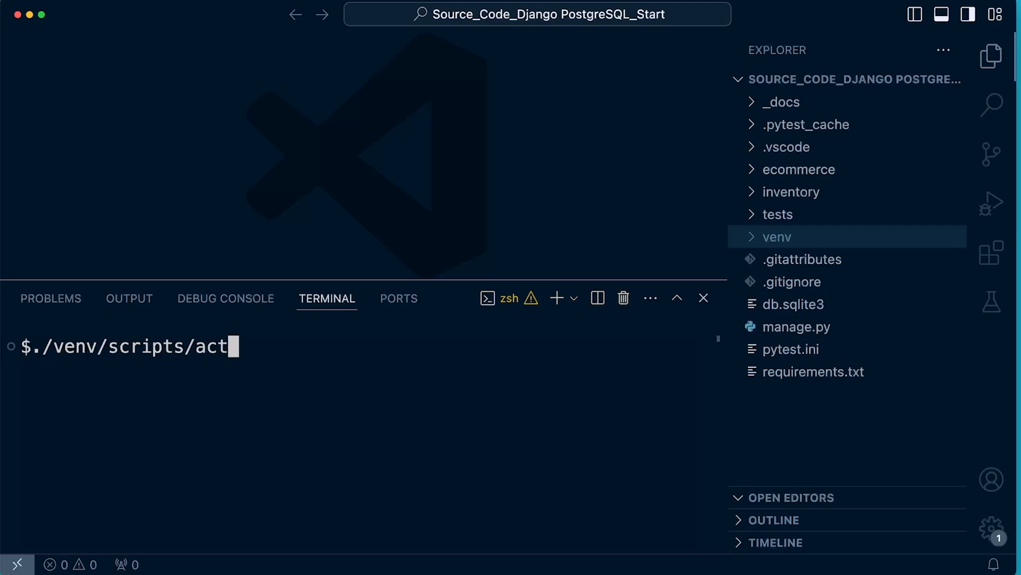
type("ivate")
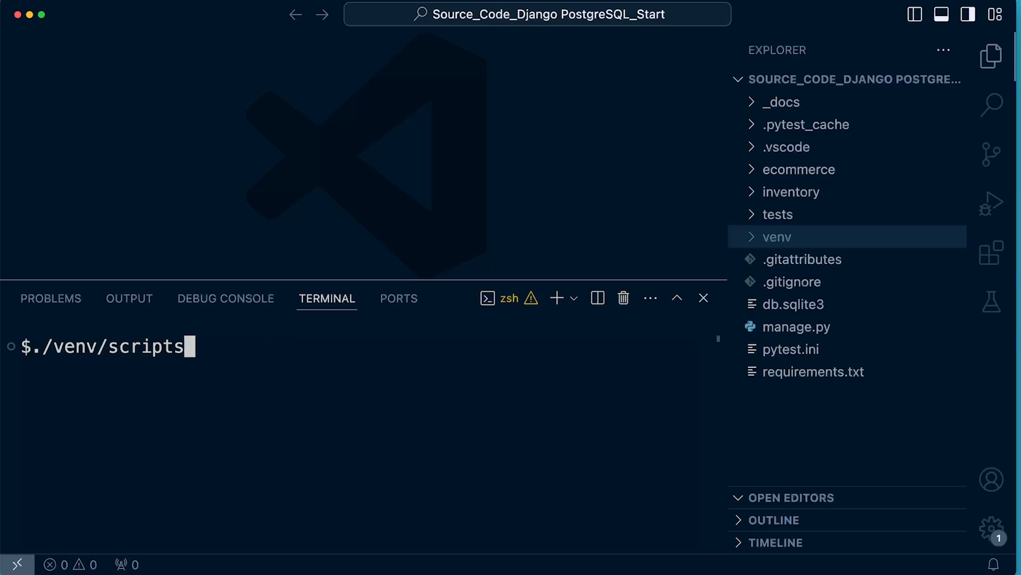
type("source v")
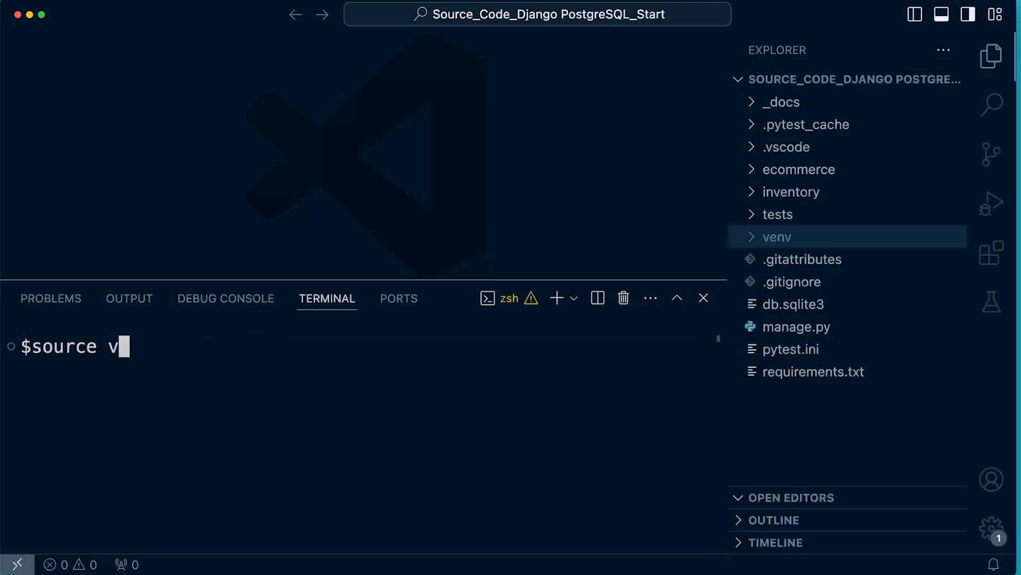
type("env/n")
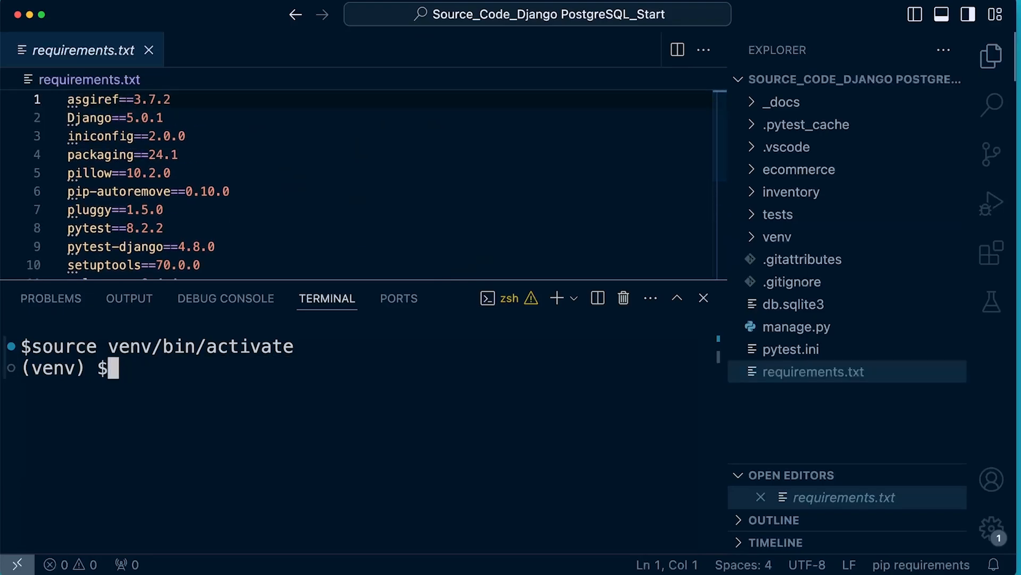
Install the project dependencies with 'pip install -r requirements.txt'
type("pip iny")
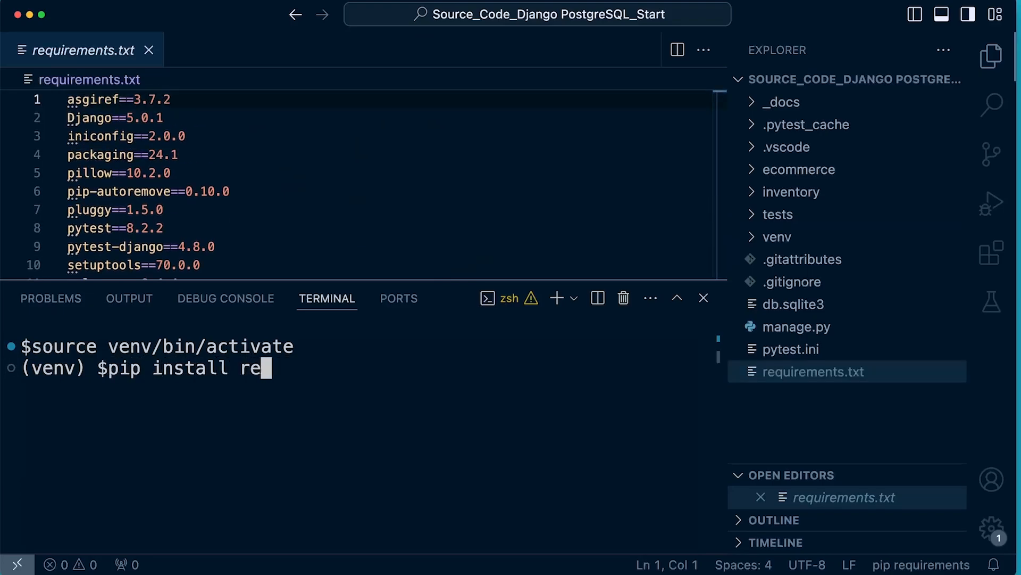
type("-r requirements.txt")
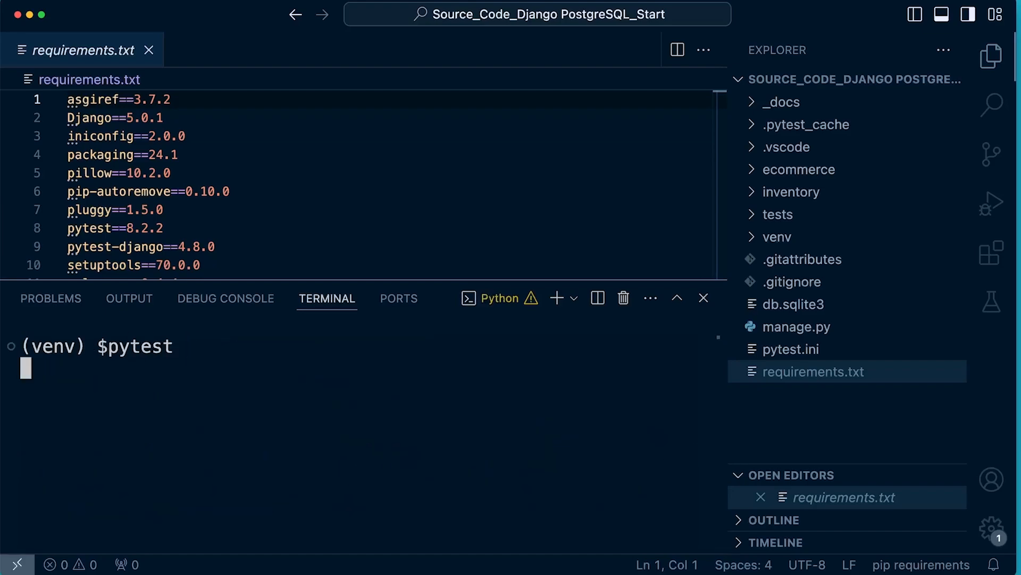
key("Return")
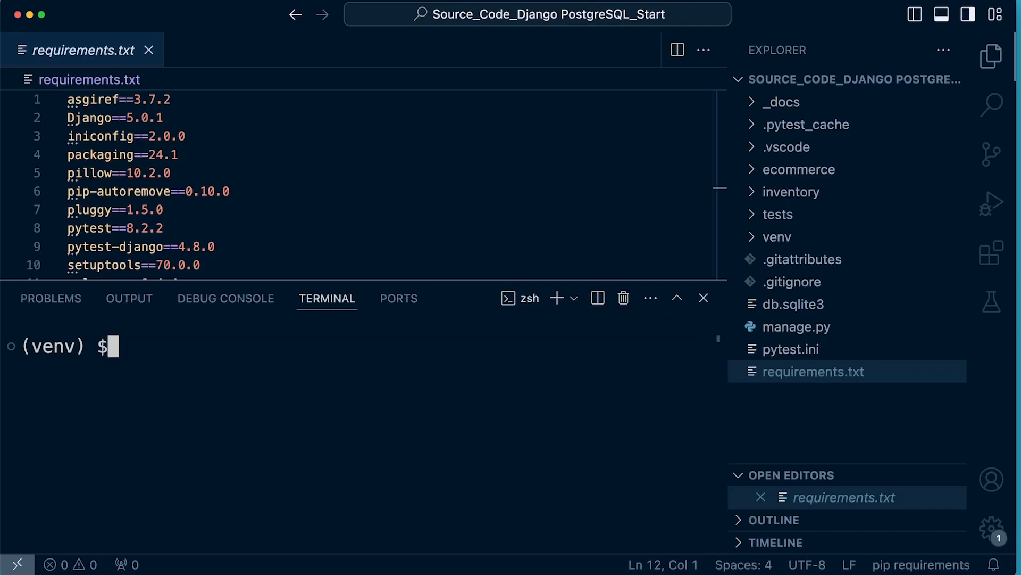
Run 'source venv/bin/activate' in the terminal a second time
type("source venv/")
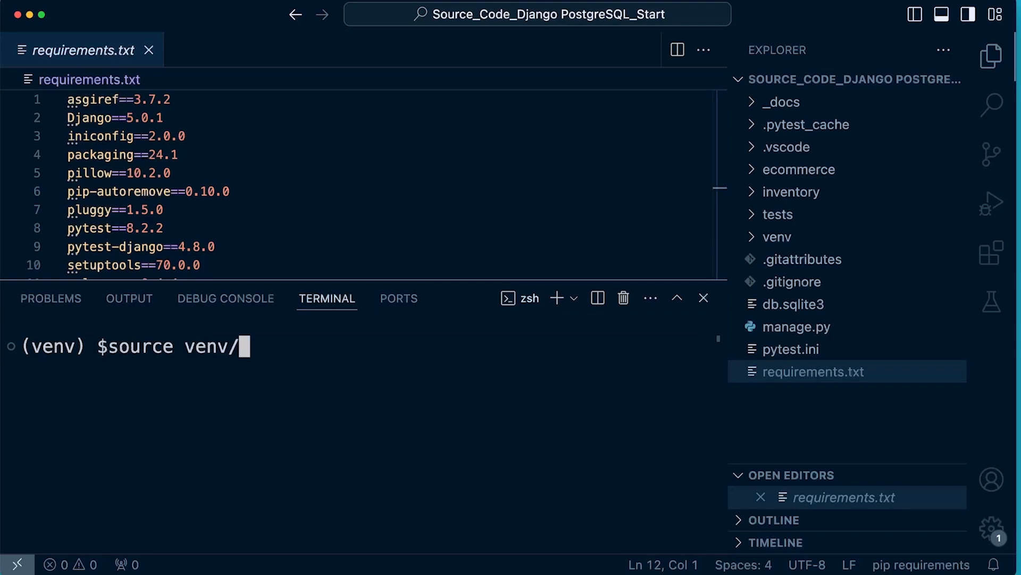
key("Return")
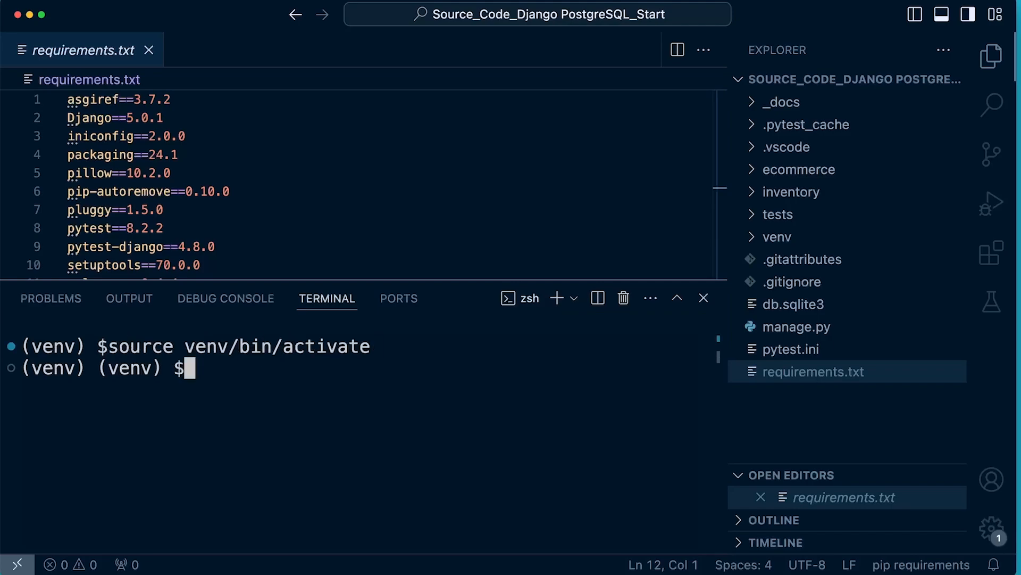